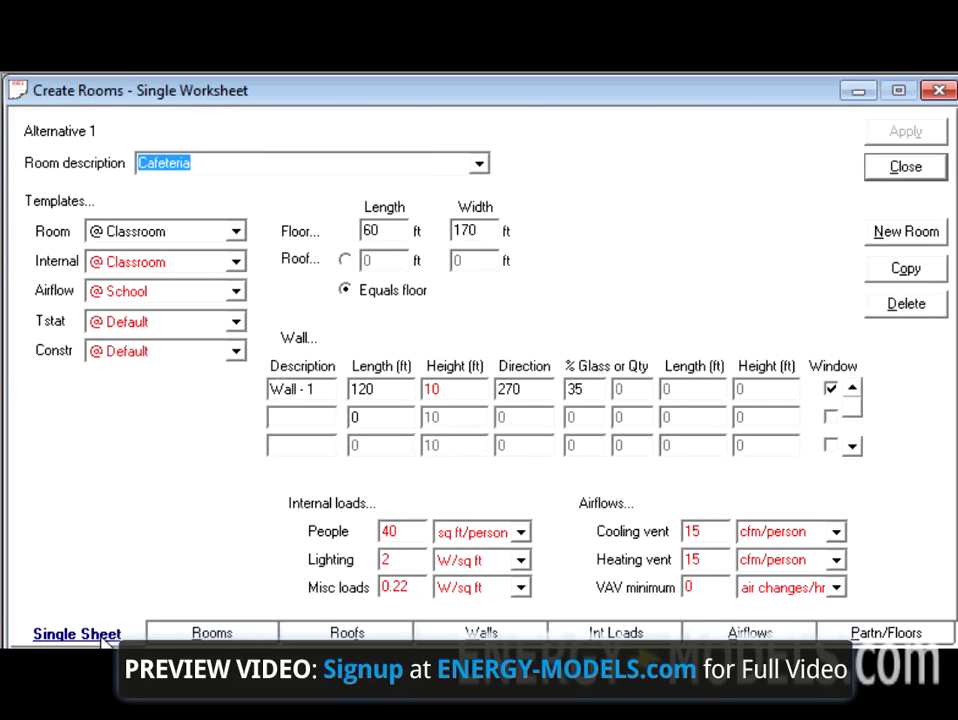
mouse_move(234, 231)
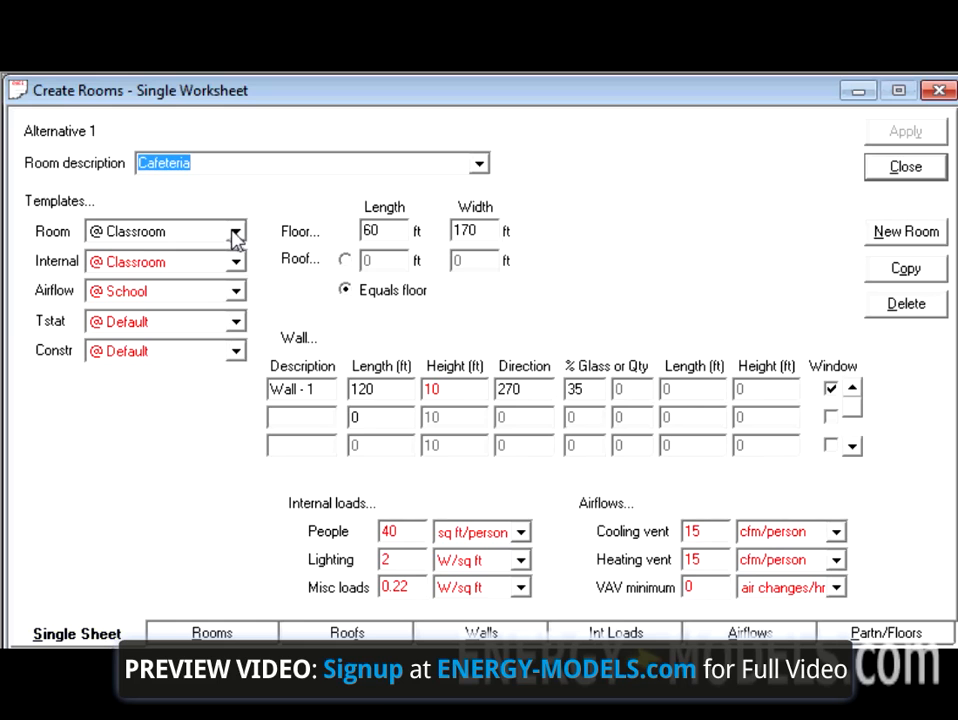
Keep the Classroom template and set the Cafeteria floor to 1 × 10200 ft, roof equal to floor
click(235, 231)
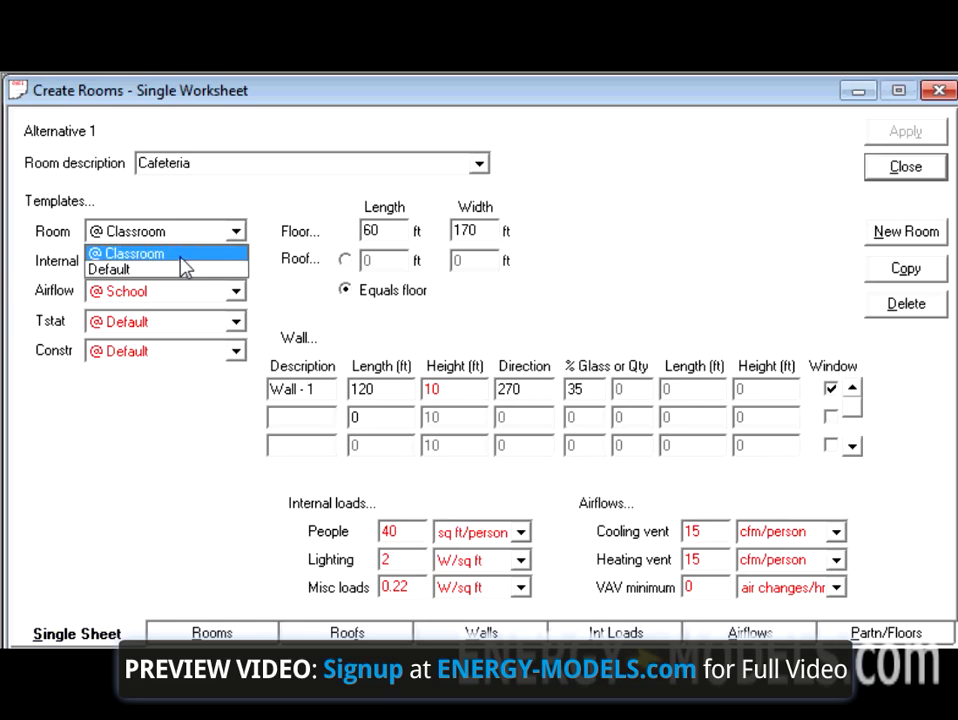
click(127, 253)
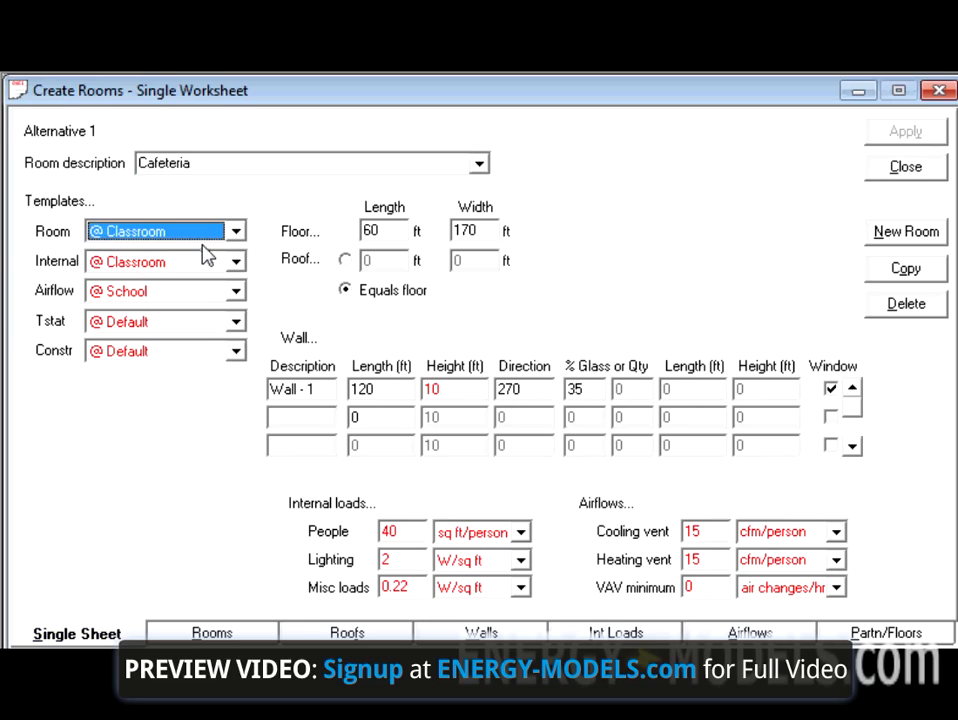
mouse_move(350, 243)
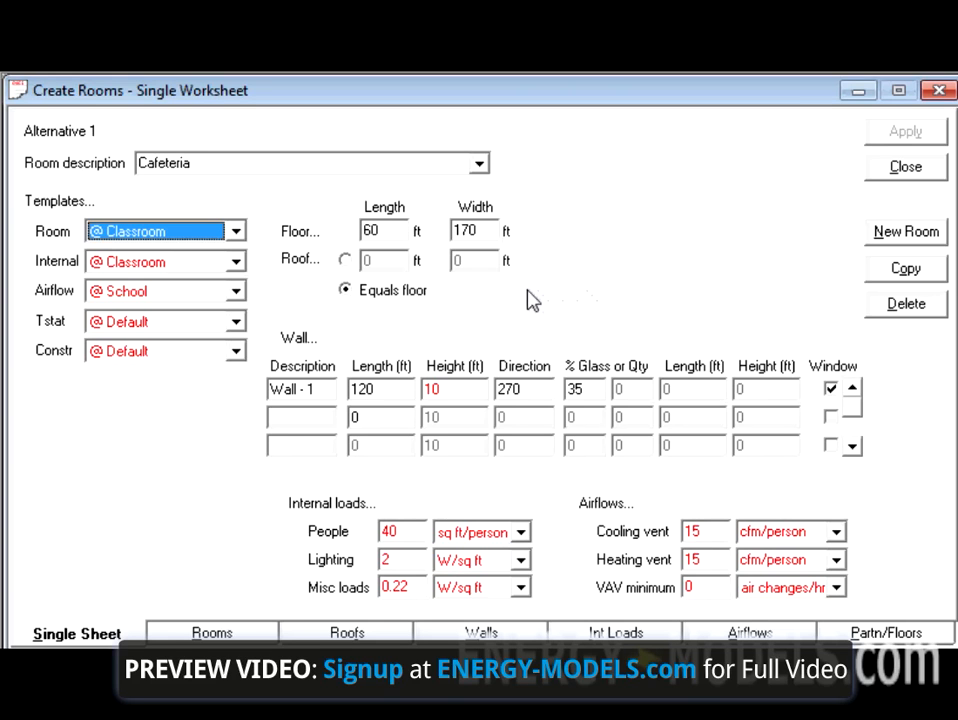
mouse_move(505, 302)
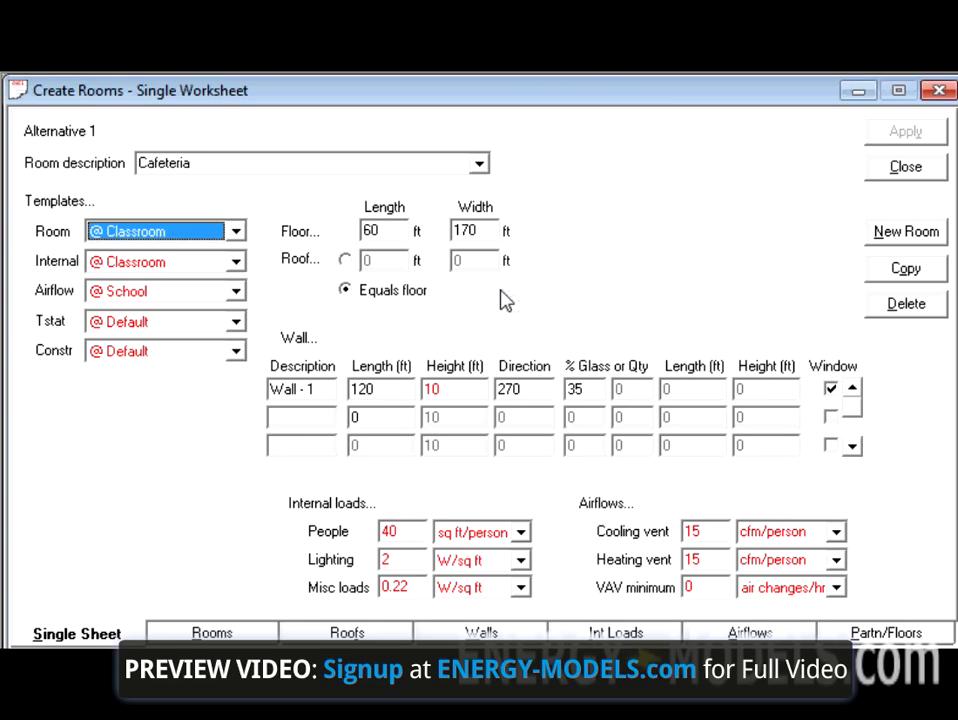
mouse_move(481, 302)
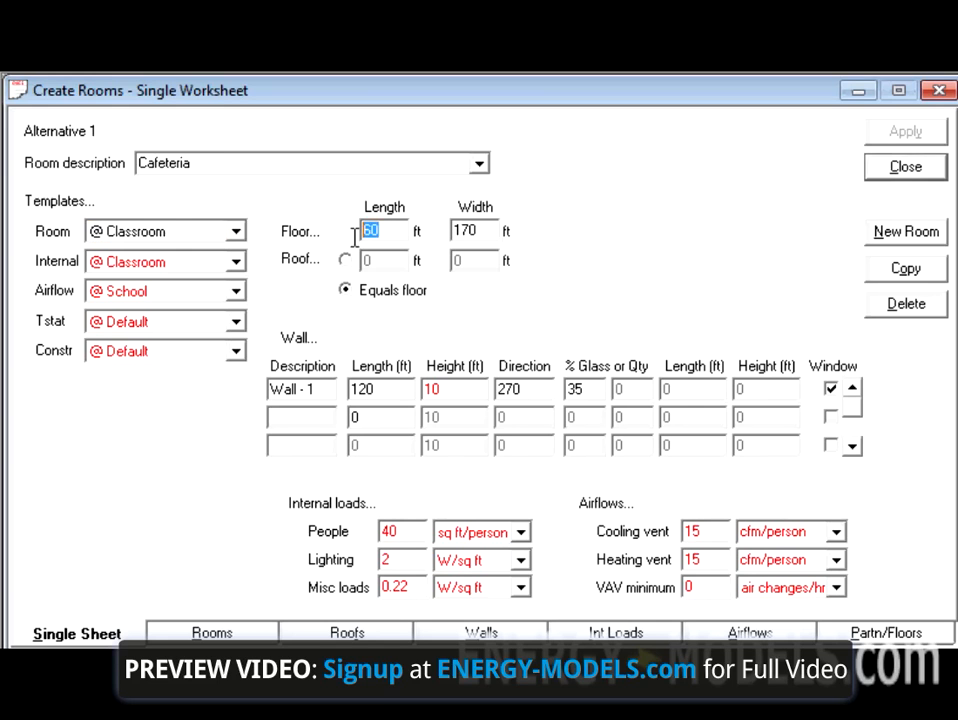
text(30)
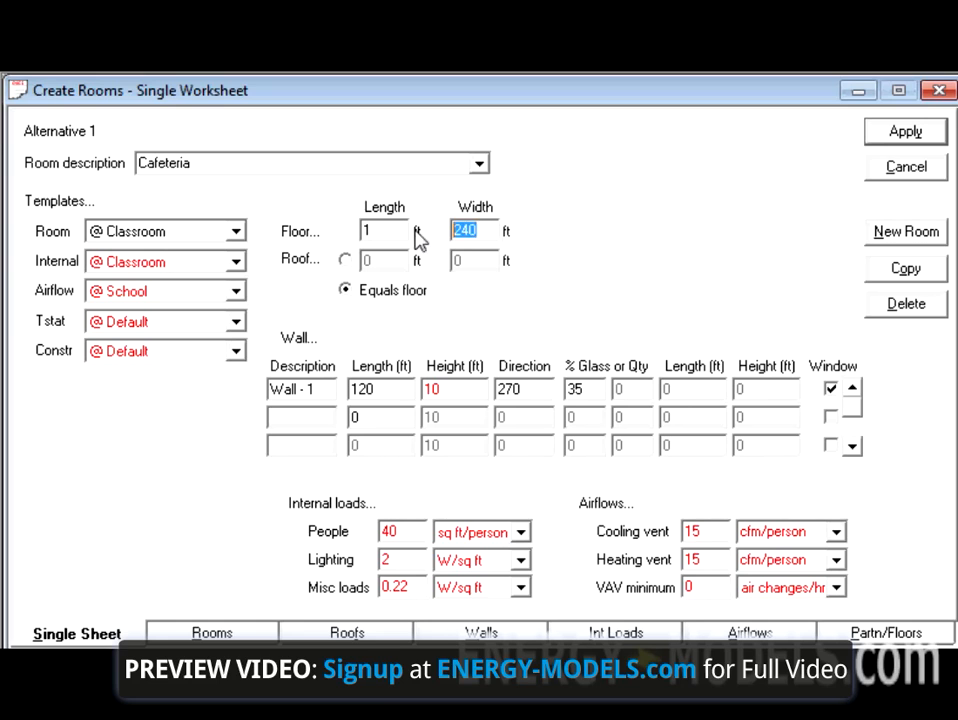
text(10200)
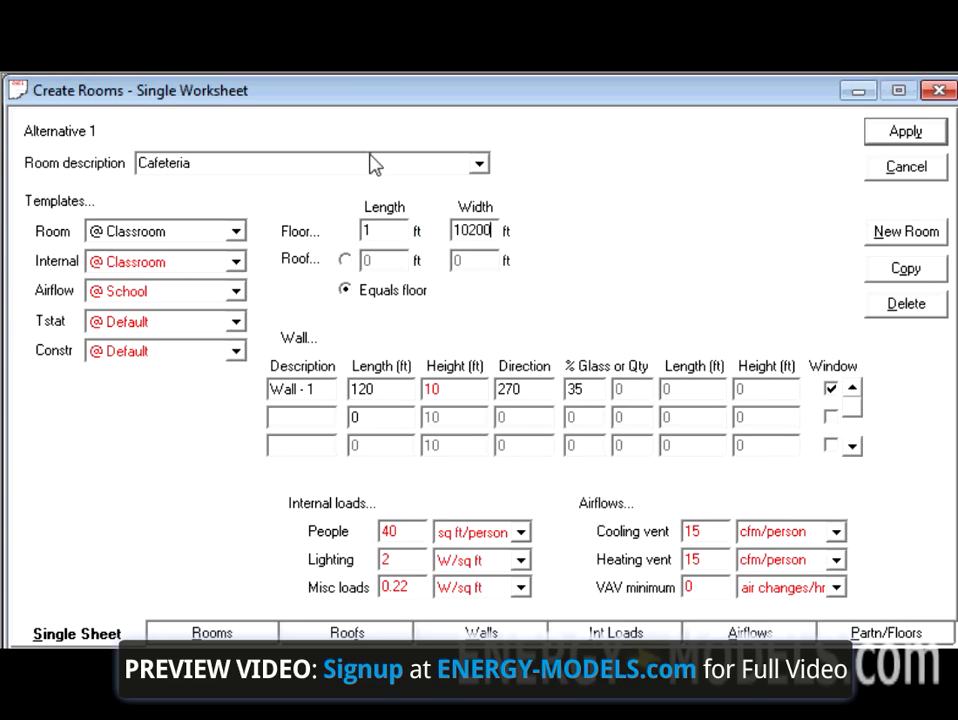
mouse_move(388, 292)
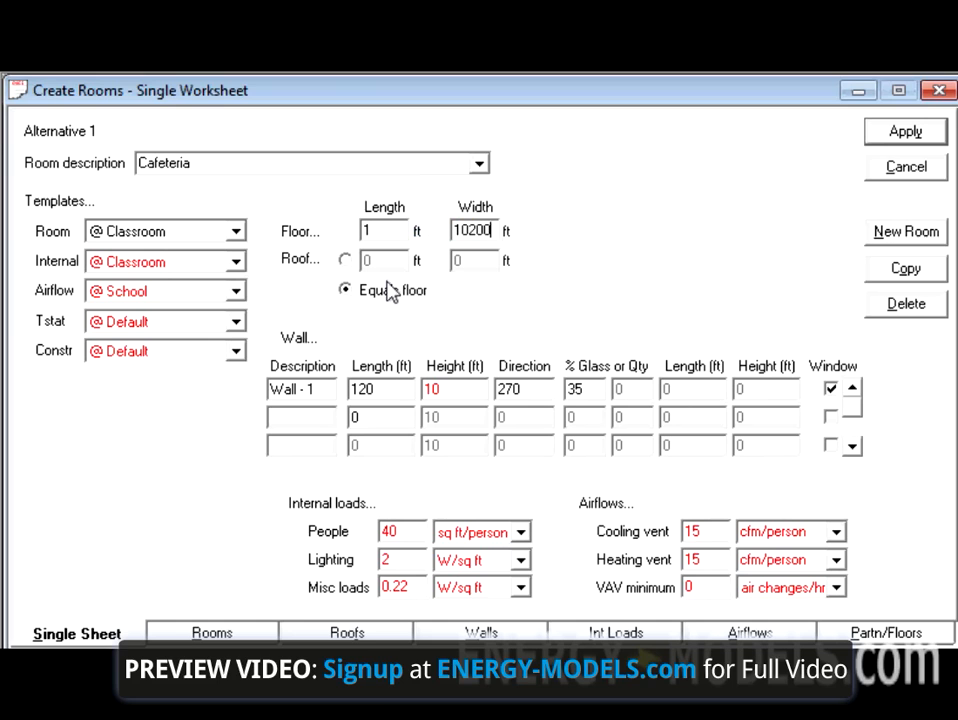
click(345, 289)
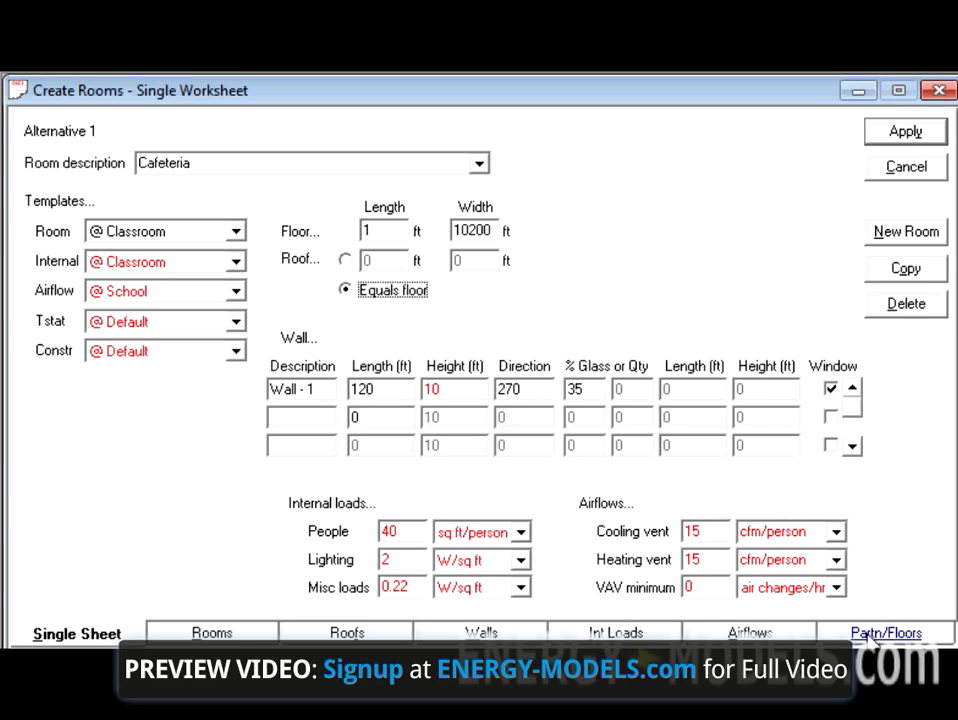
Check the Partn/Floors tab, then return to the Single Sheet room worksheet
click(884, 632)
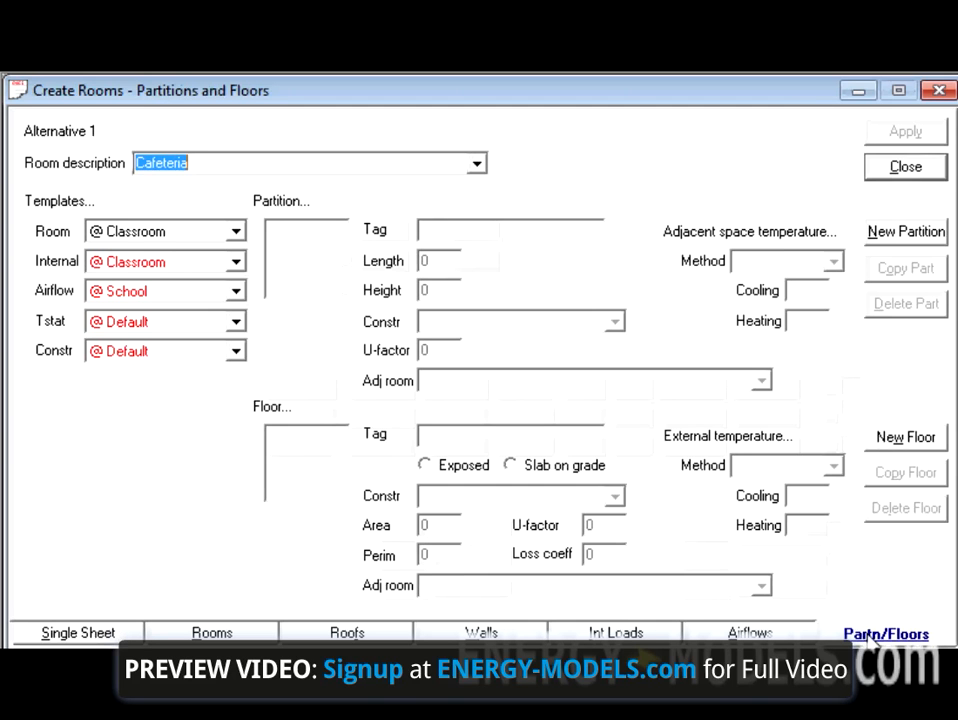
click(77, 632)
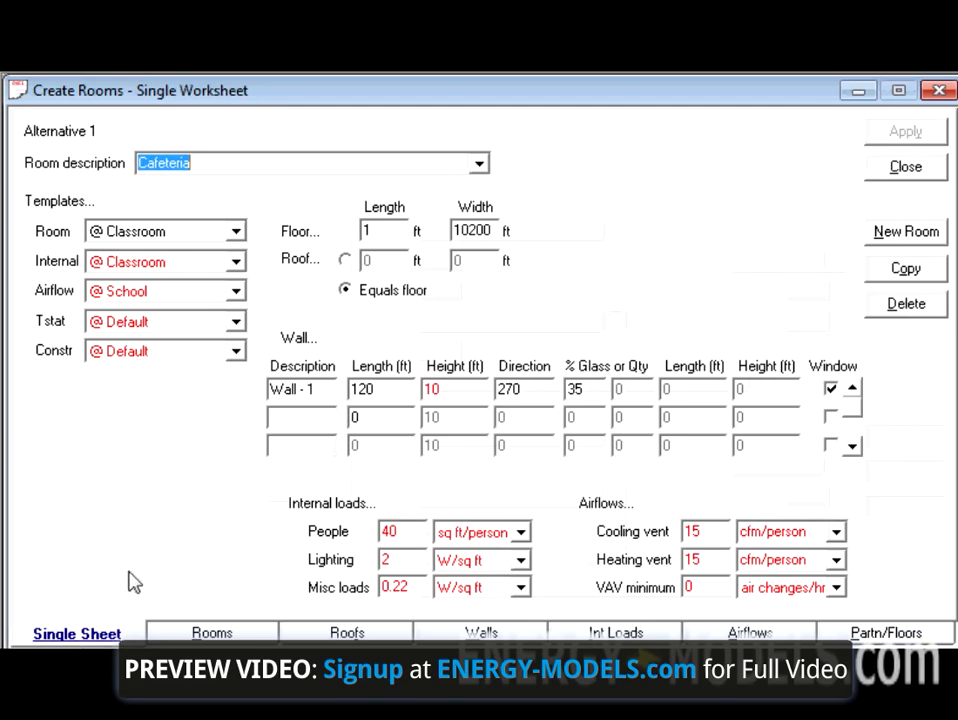
mouse_move(230, 500)
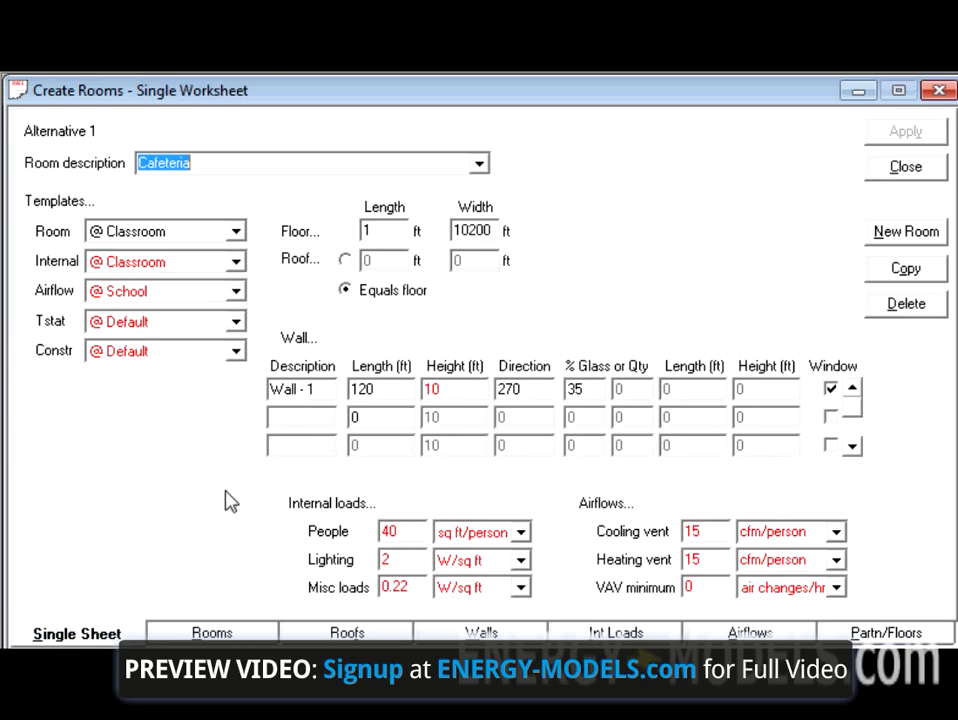
mouse_move(420, 445)
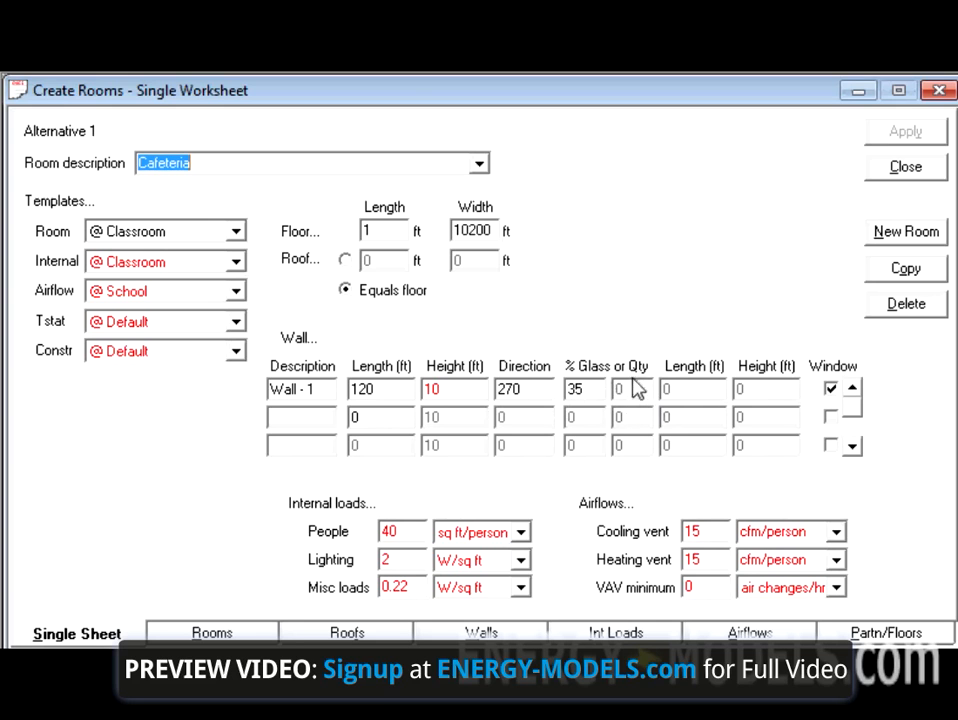
Select a wall field on the Single Sheet and open TRACE Help for that screen
click(524, 389)
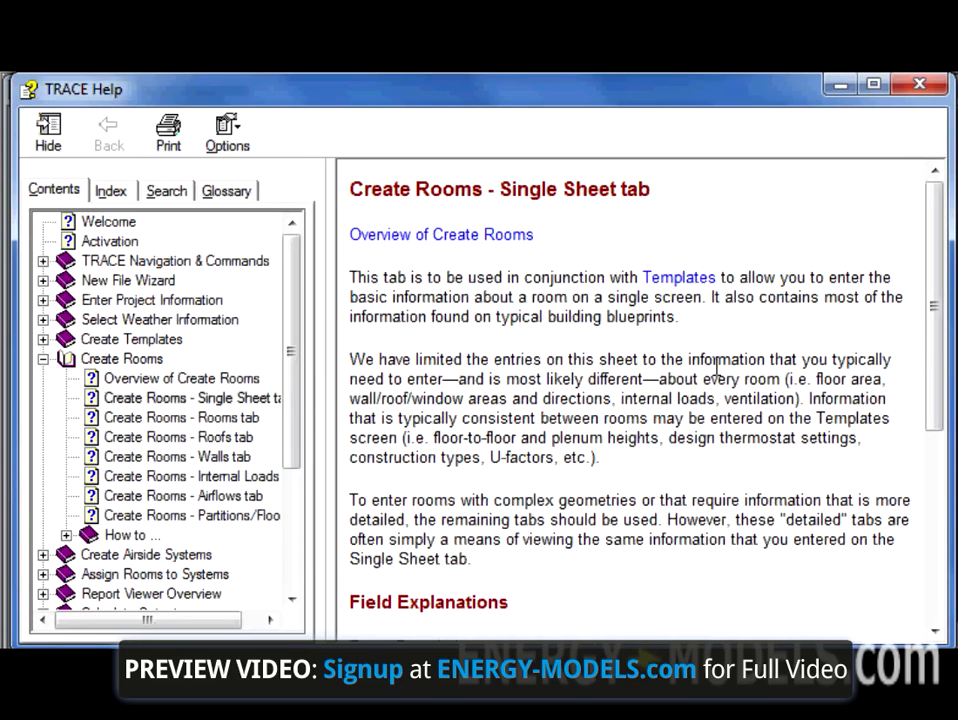
Scroll down the Single Sheet help page to reach the Wall Direction link
scroll(down, 3)
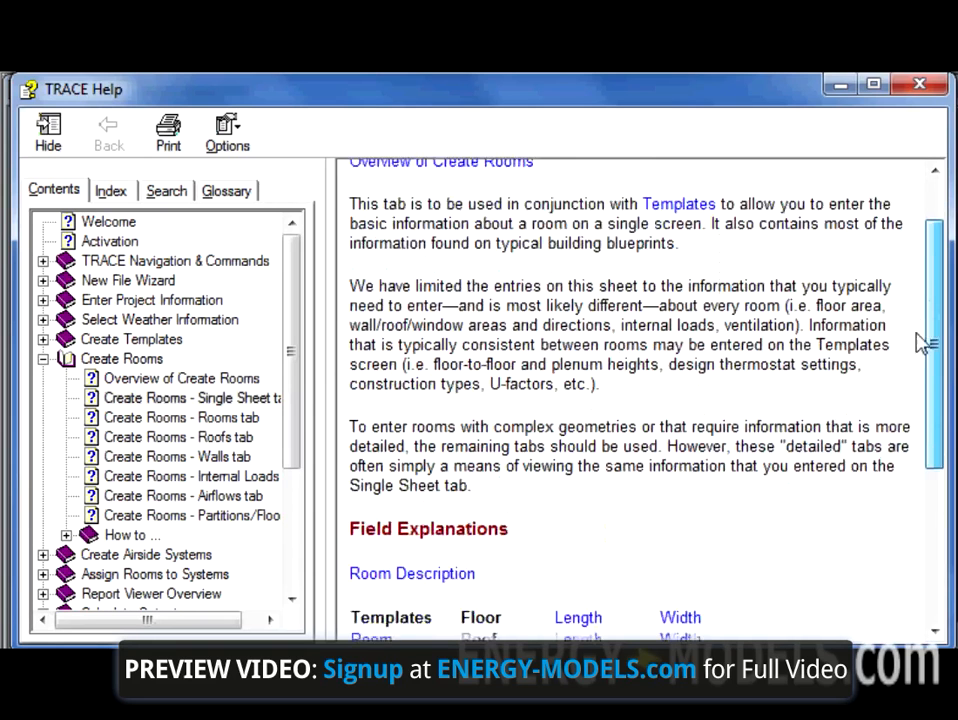
scroll(down, 3)
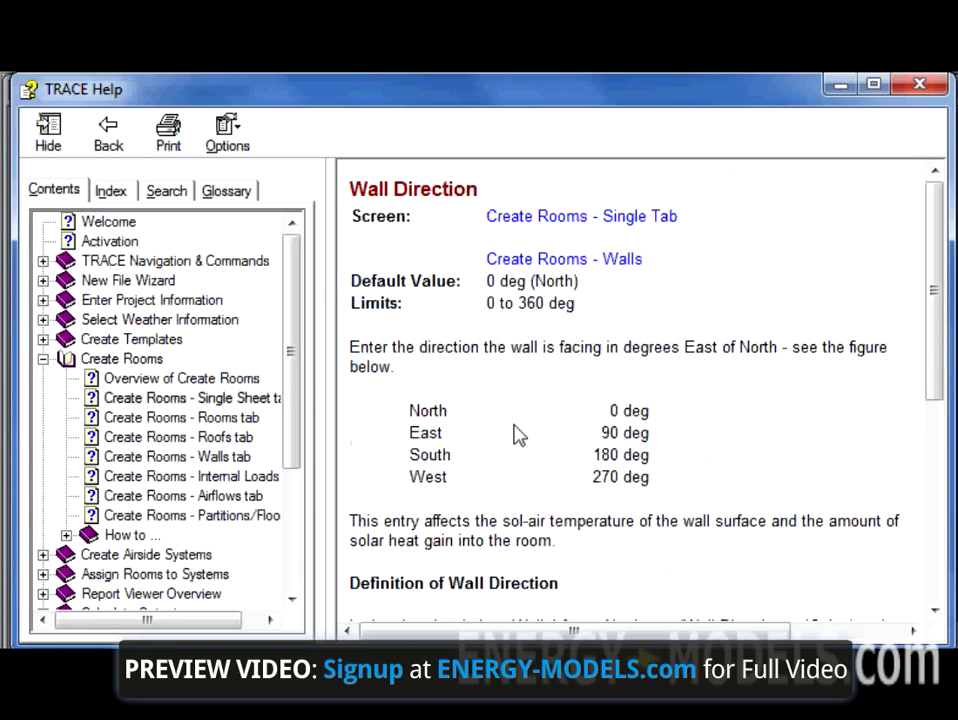
mouse_move(490, 480)
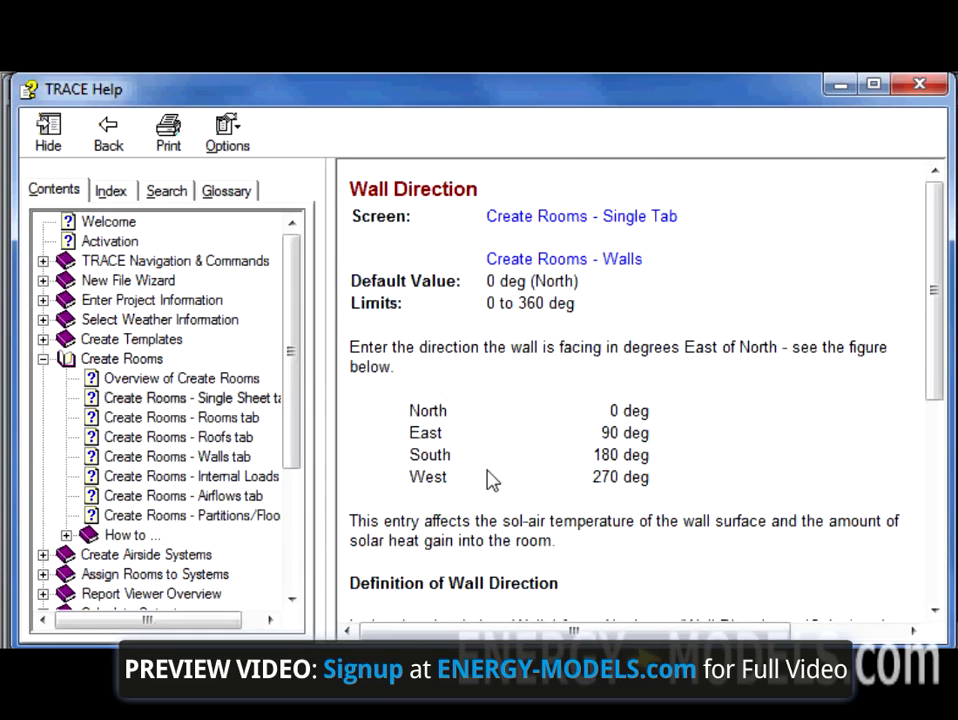
mouse_move(555, 423)
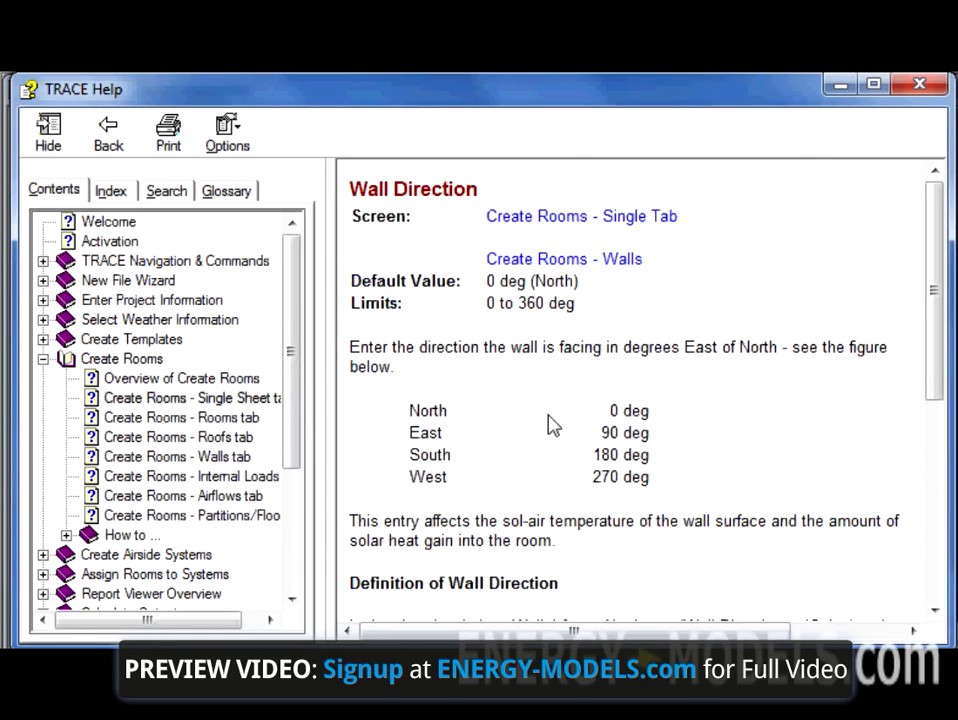
mouse_move(578, 400)
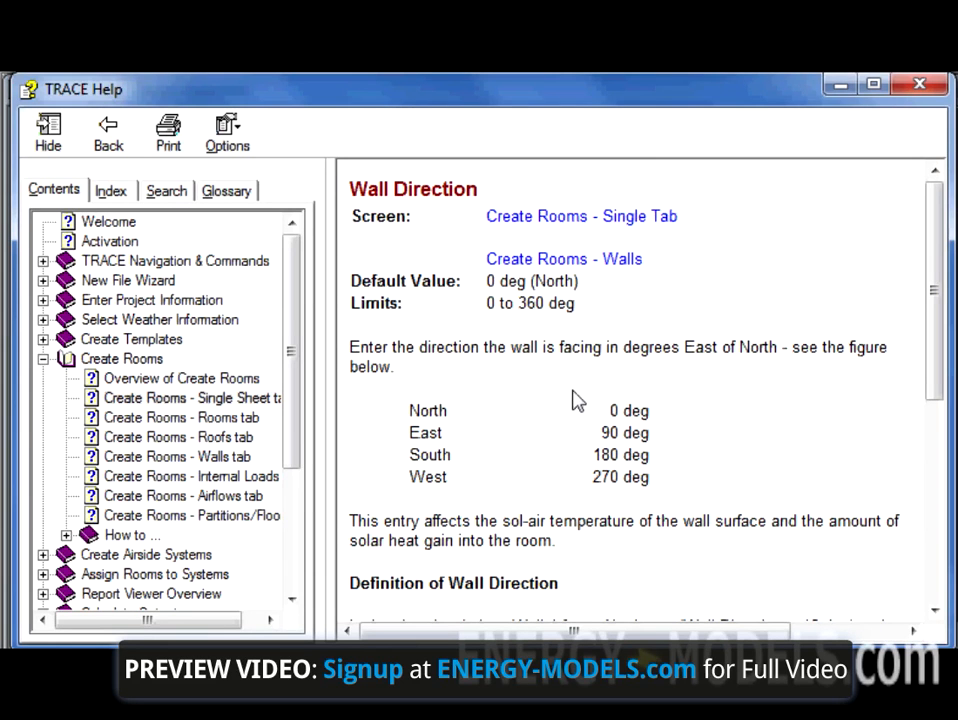